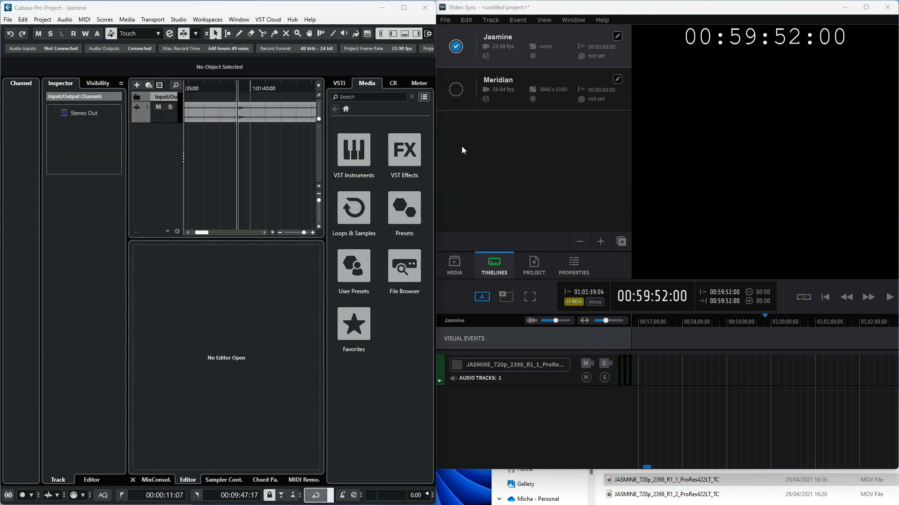
# Show Video Sync's sync preferences with the MTC, MMC and HUI port assignments.
pyautogui.click(572, 20)
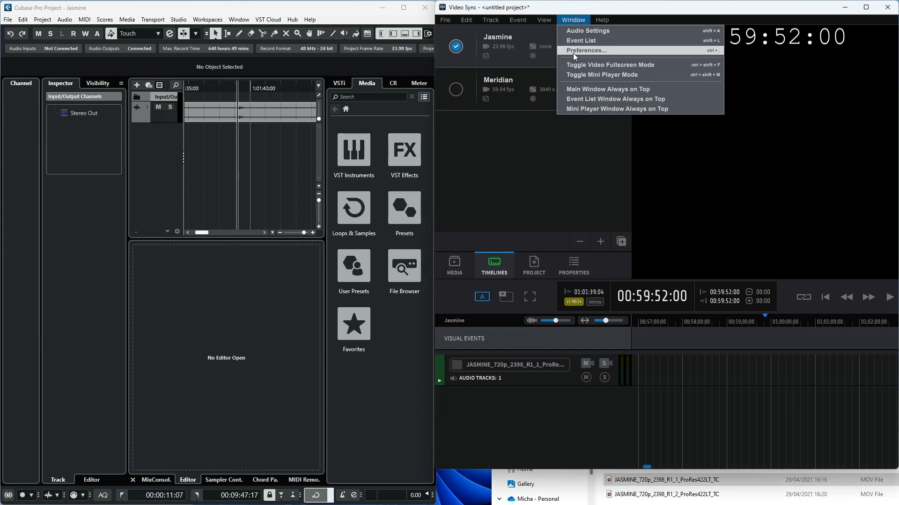
pyautogui.click(581, 50)
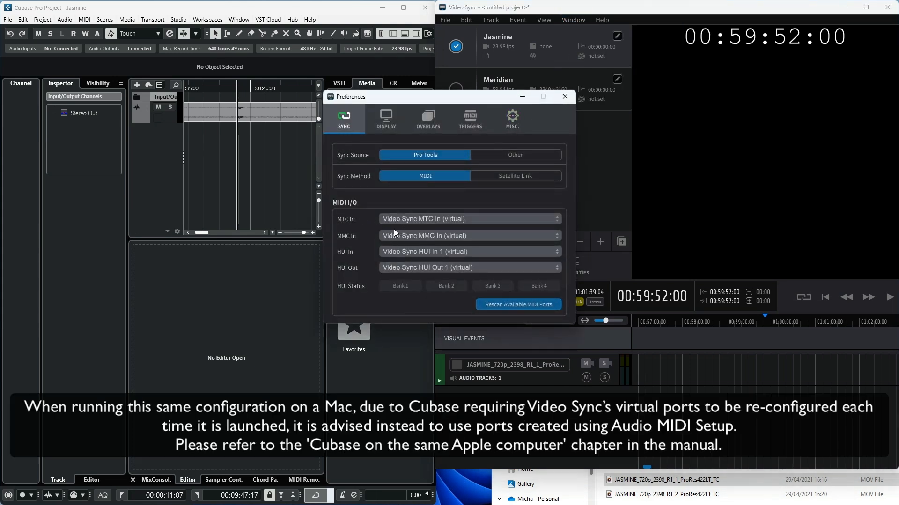
pyautogui.moveTo(429, 235)
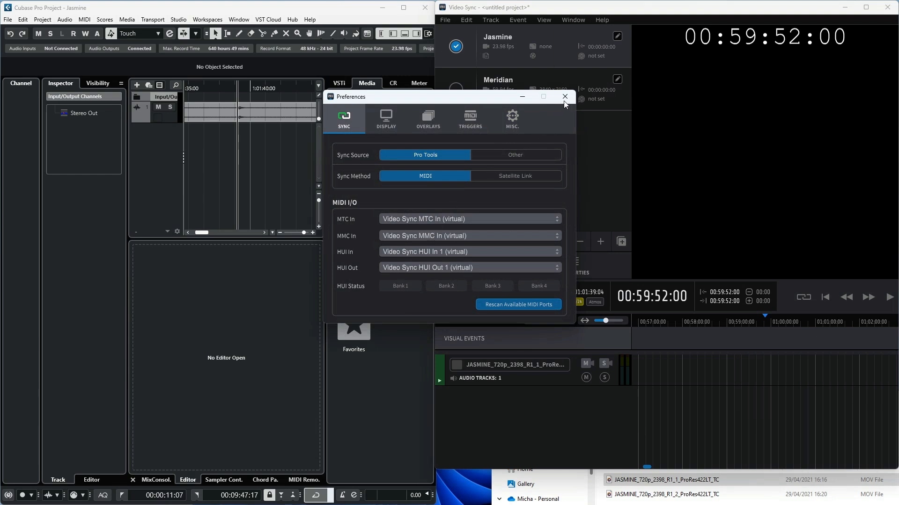
# Close the preferences and return to the Jasmine project with Picture Start in the viewer.
pyautogui.click(564, 97)
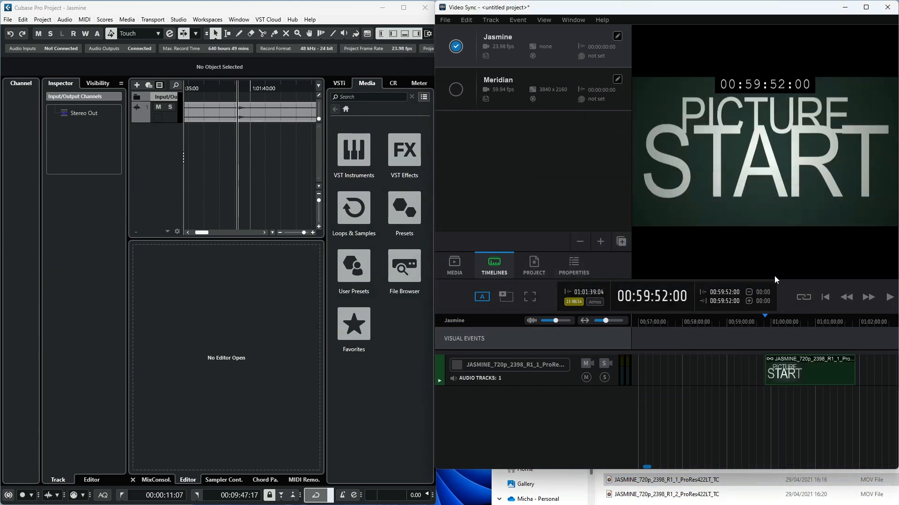
pyautogui.moveTo(496, 32)
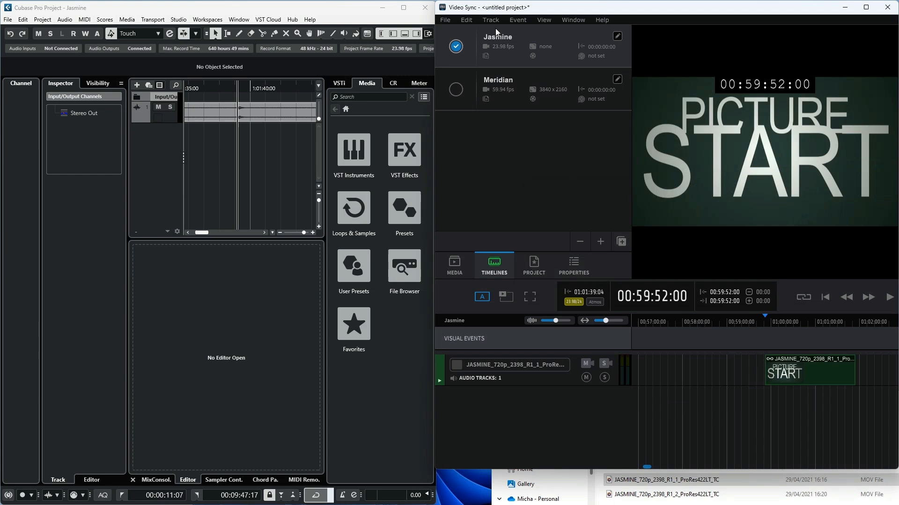
pyautogui.moveTo(512, 38)
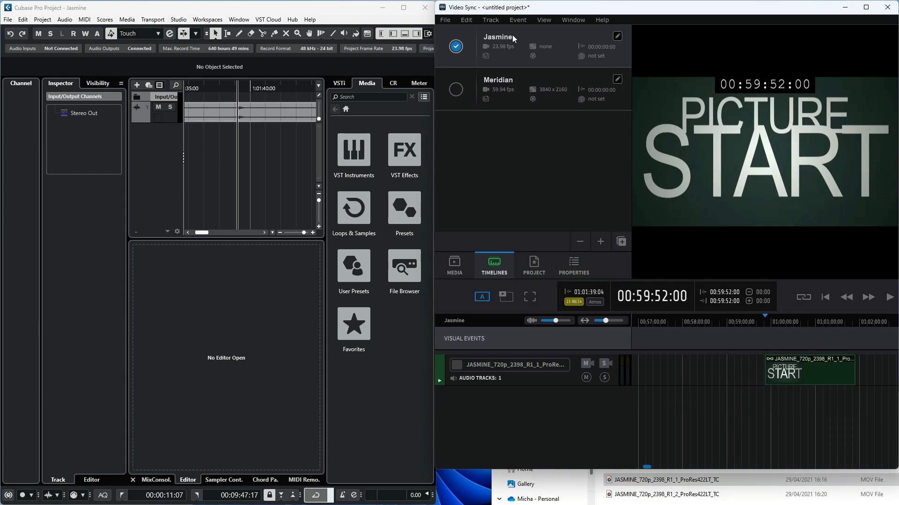
pyautogui.moveTo(572, 20)
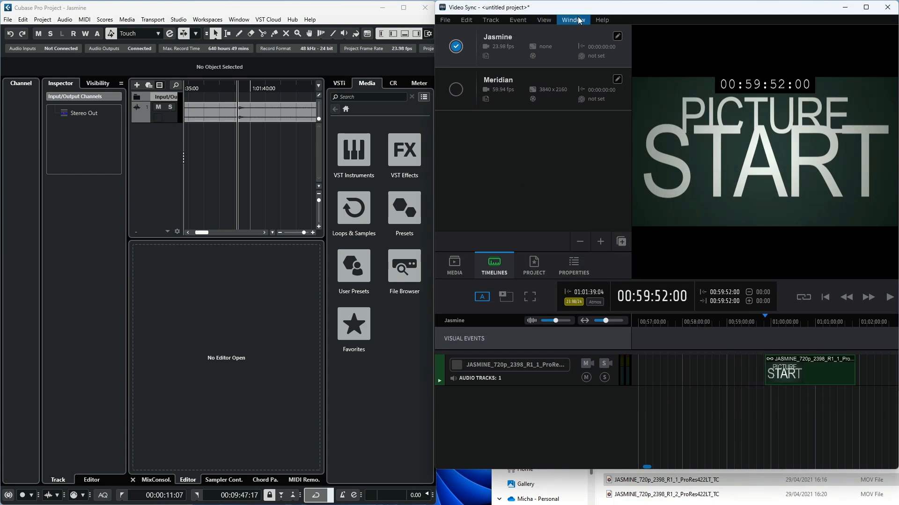
# Set the sync source to Other, keep Video Sync MMC In (virtual) as MMC input, and close preferences.
pyautogui.click(572, 20)
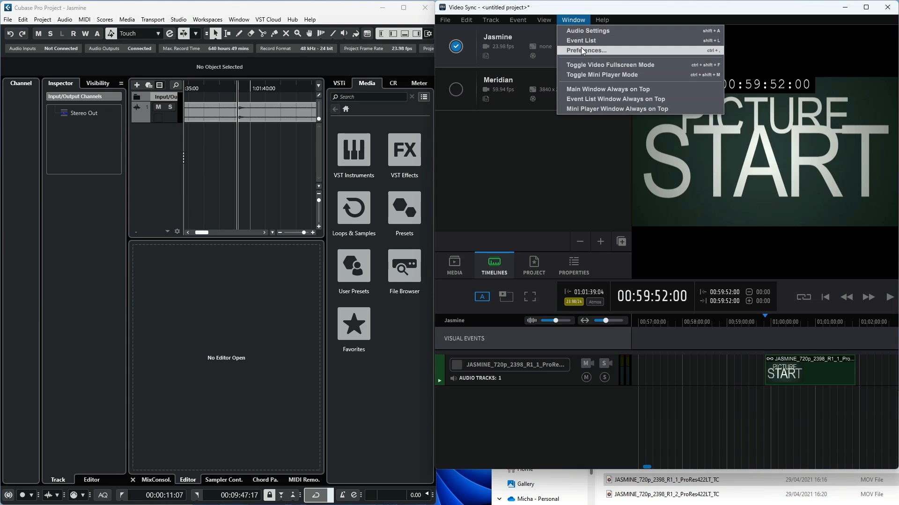
pyautogui.click(584, 51)
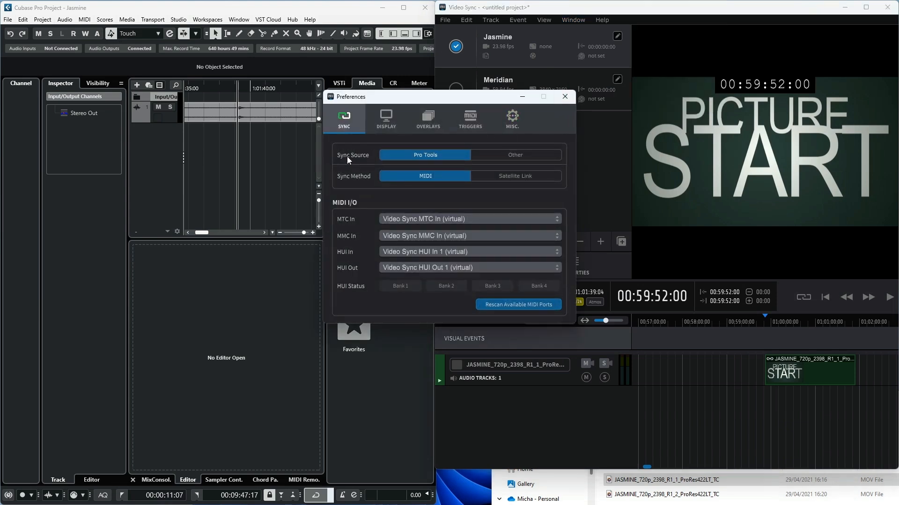
pyautogui.click(514, 154)
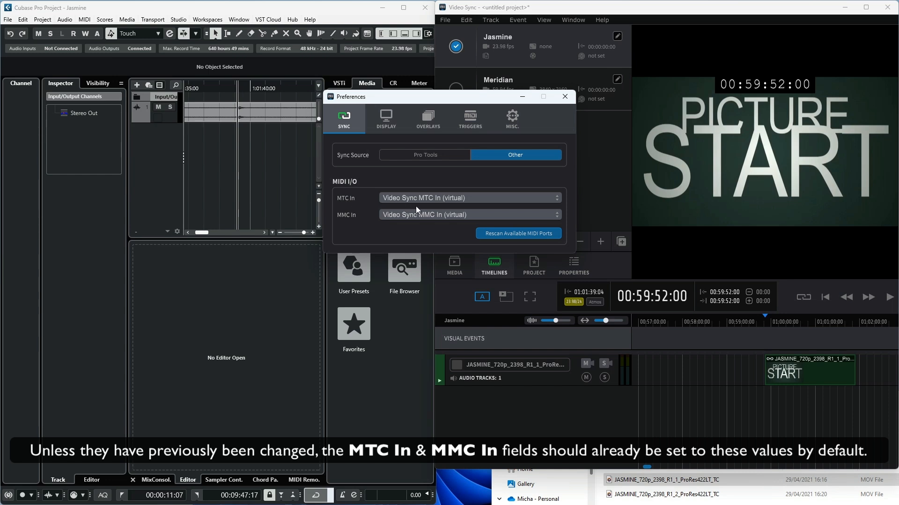
pyautogui.moveTo(479, 201)
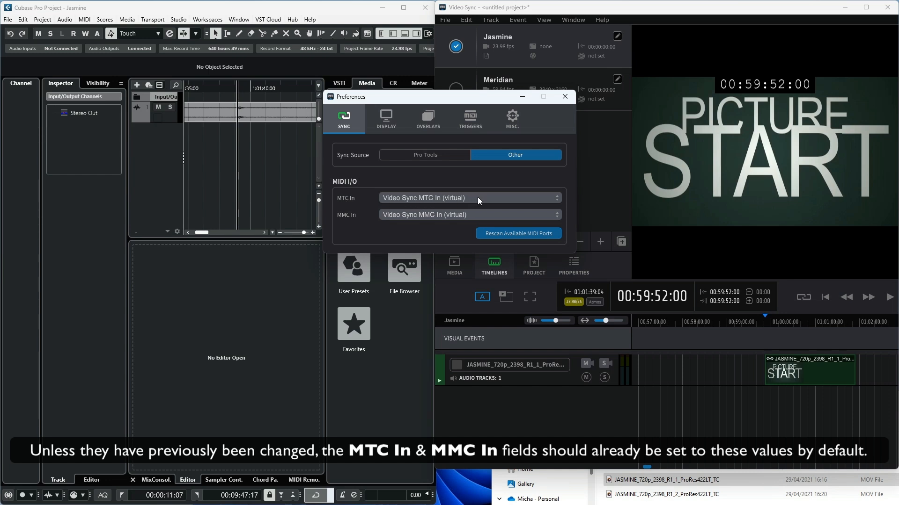
pyautogui.moveTo(372, 215)
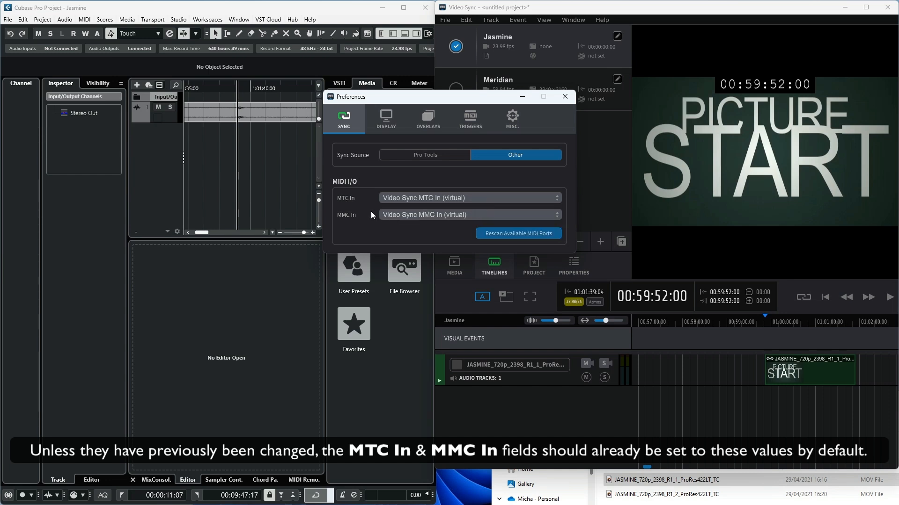
pyautogui.click(468, 214)
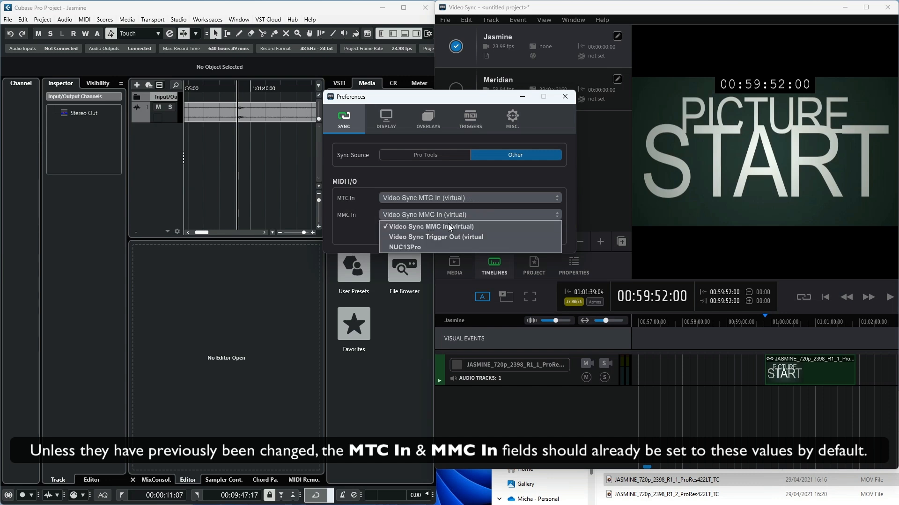
pyautogui.click(427, 226)
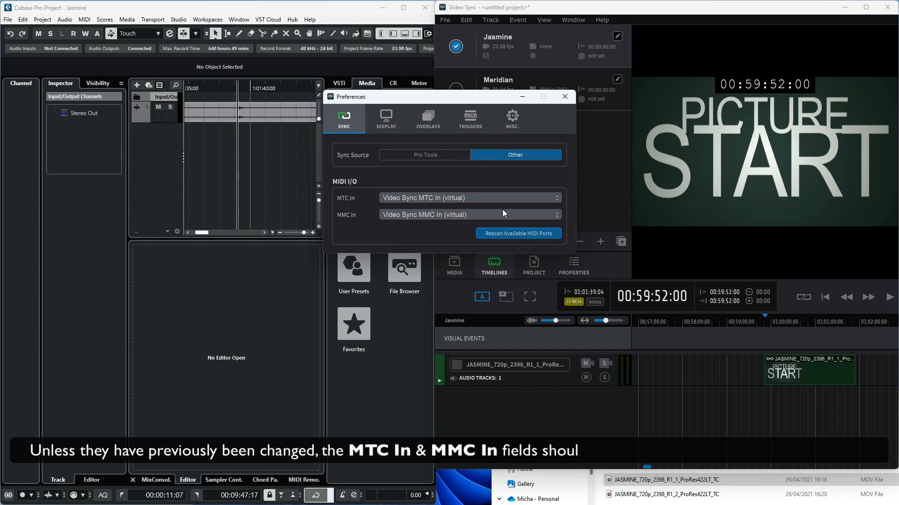
pyautogui.click(42, 19)
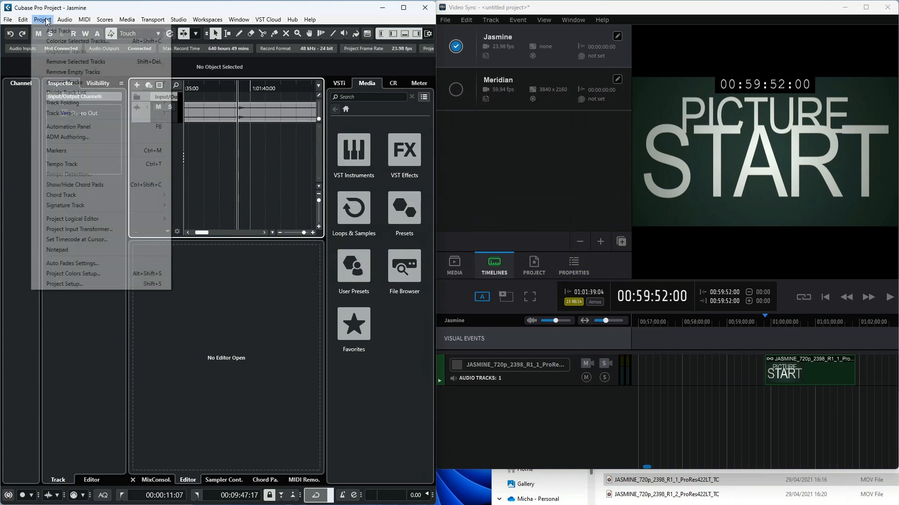
# Show the Cubase Project Setup with its 23.98 fps frame rate and start time.
pyautogui.click(64, 284)
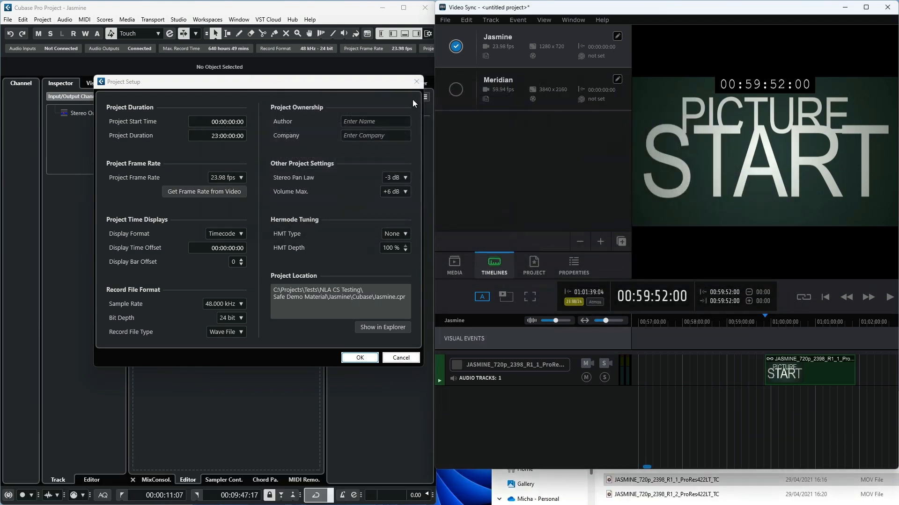
# Close Project Setup and show the Project Synchronization Setup sources and destinations.
pyautogui.click(153, 19)
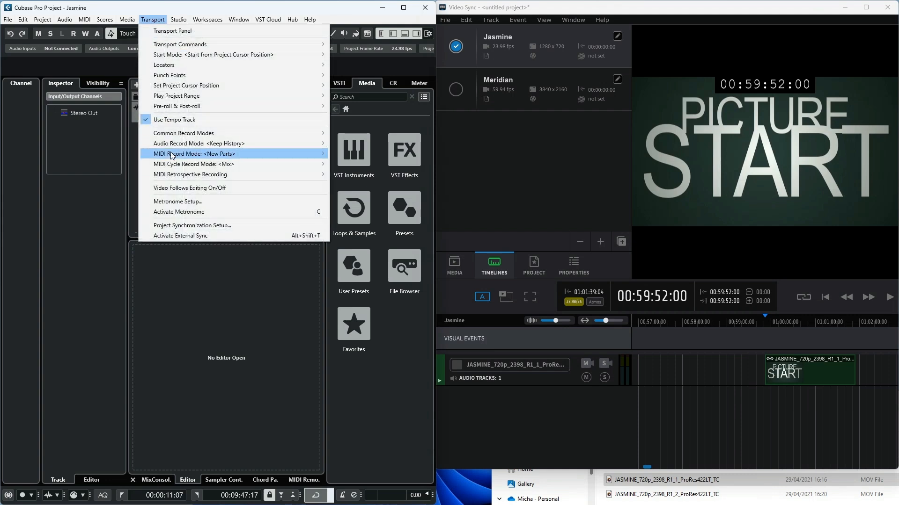
pyautogui.click(192, 226)
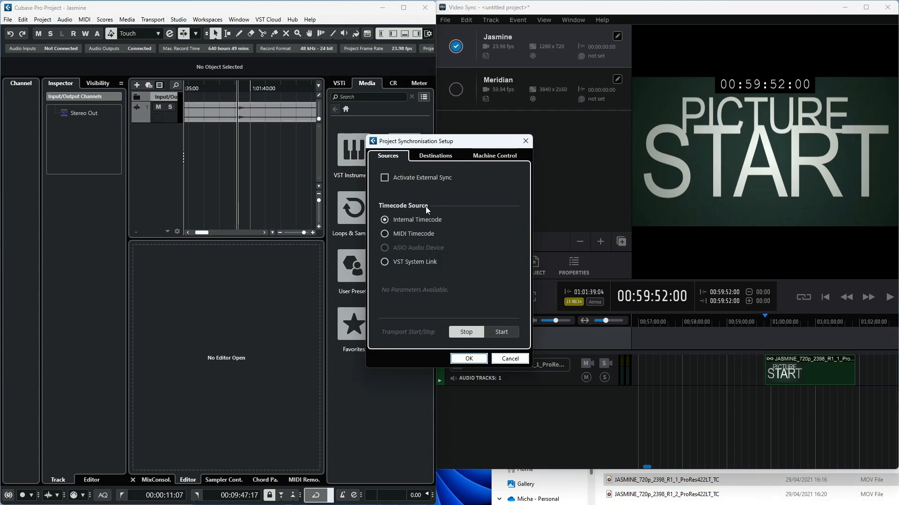
pyautogui.moveTo(419, 219)
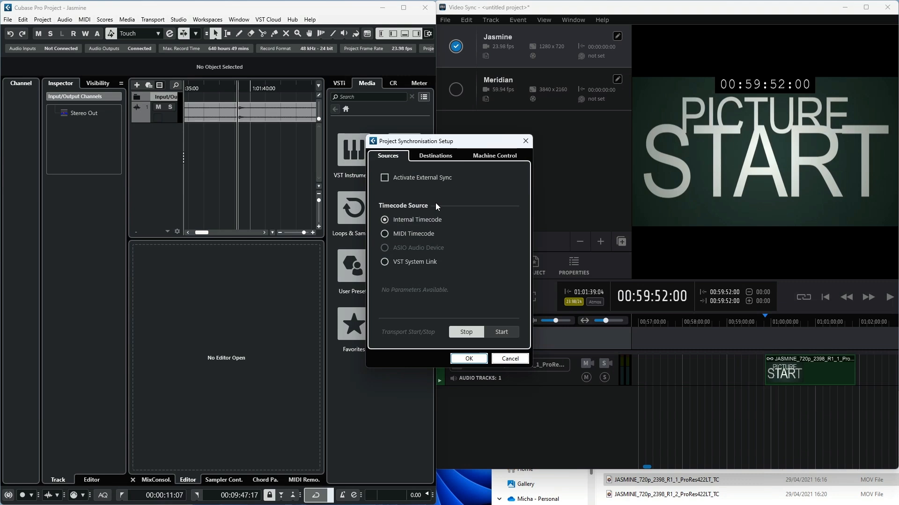
pyautogui.click(435, 155)
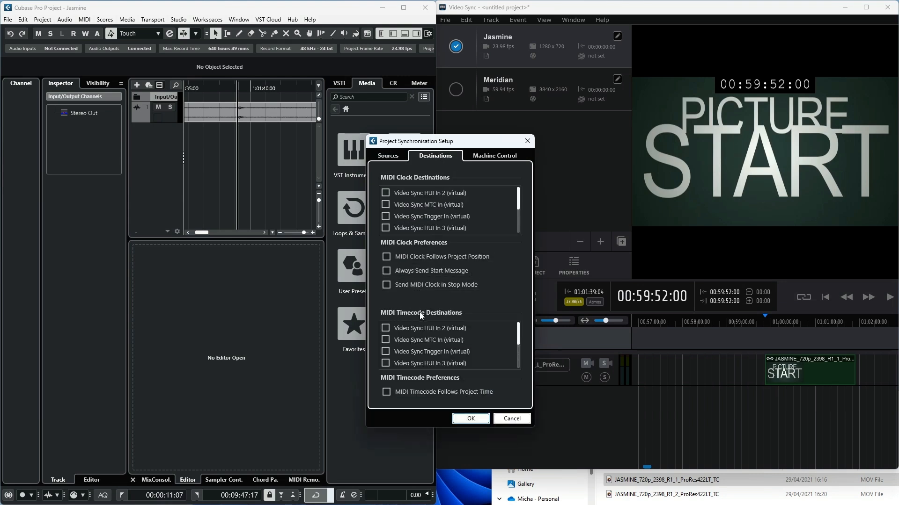
# Send MIDI timecode to Video Sync MTC In, following project time, and show Machine Control.
pyautogui.click(384, 339)
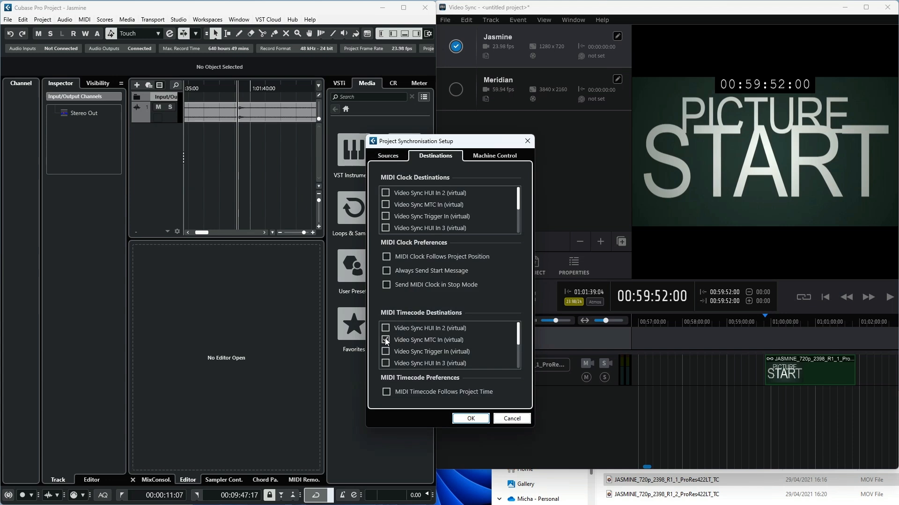
pyautogui.click(384, 339)
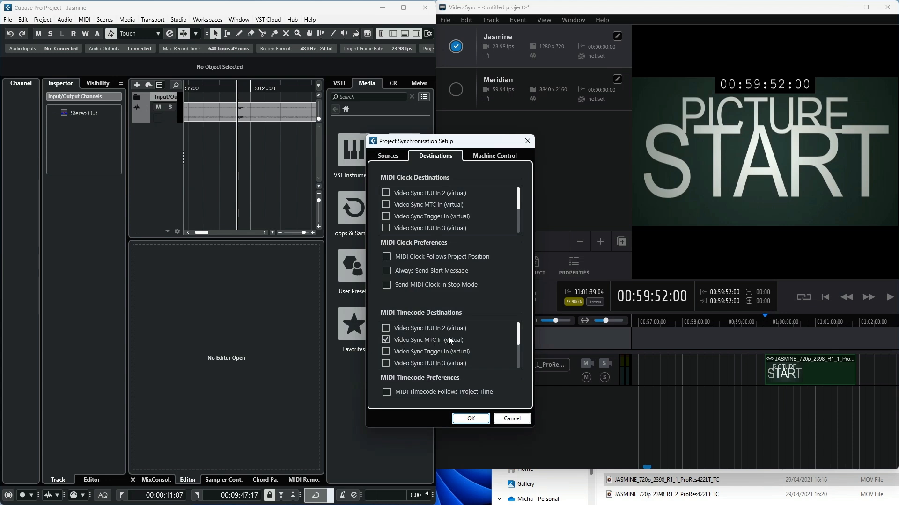
pyautogui.moveTo(401, 381)
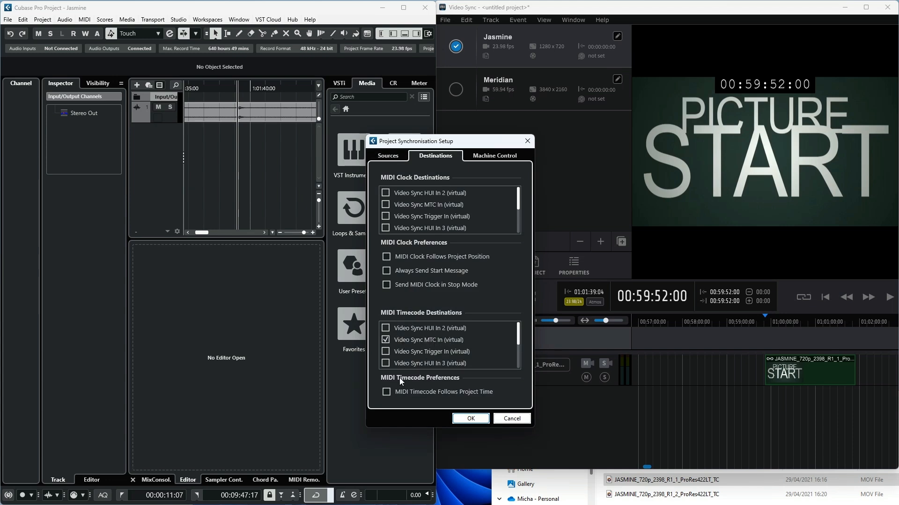
pyautogui.moveTo(401, 384)
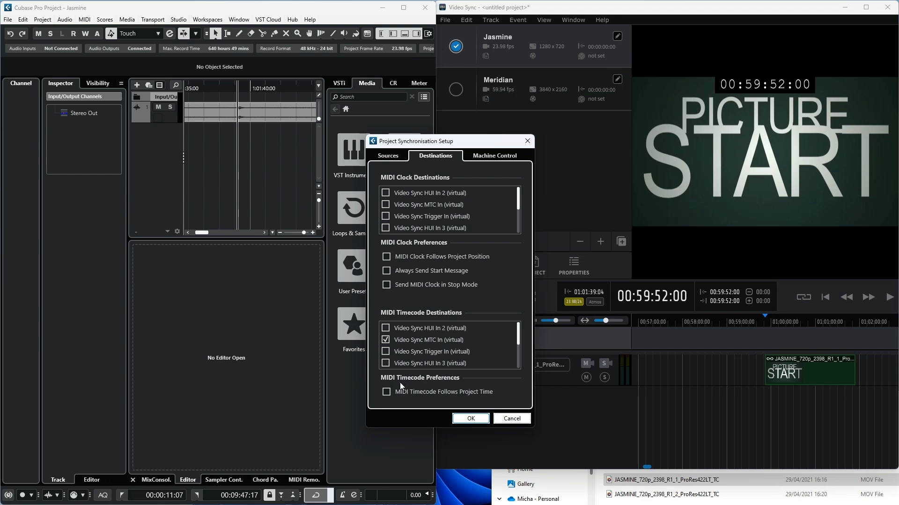
pyautogui.click(386, 392)
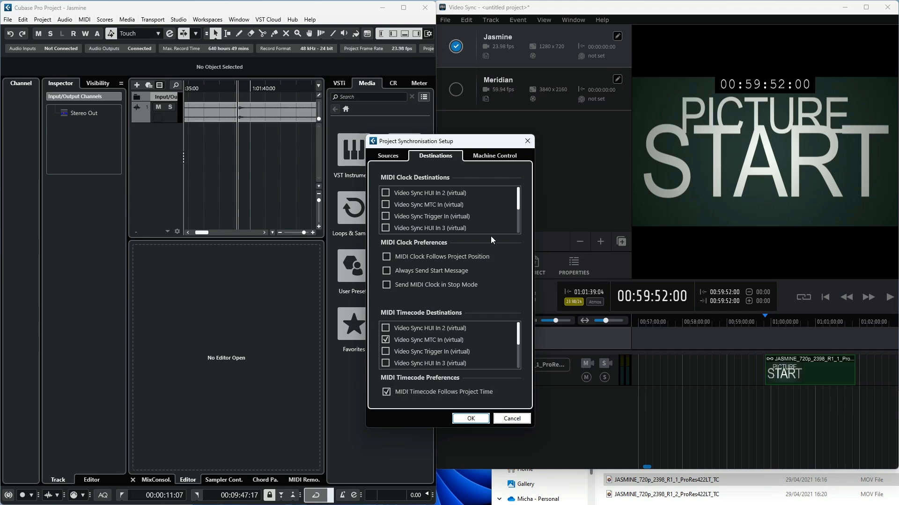
pyautogui.click(493, 155)
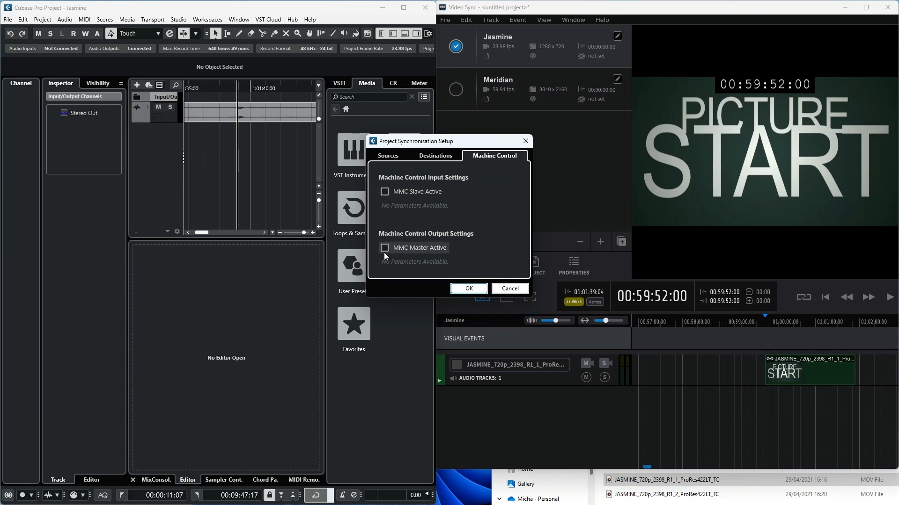
# Make Cubase MMC master outputting to Video Sync MMC In (virtual) and confirm with OK.
pyautogui.click(384, 248)
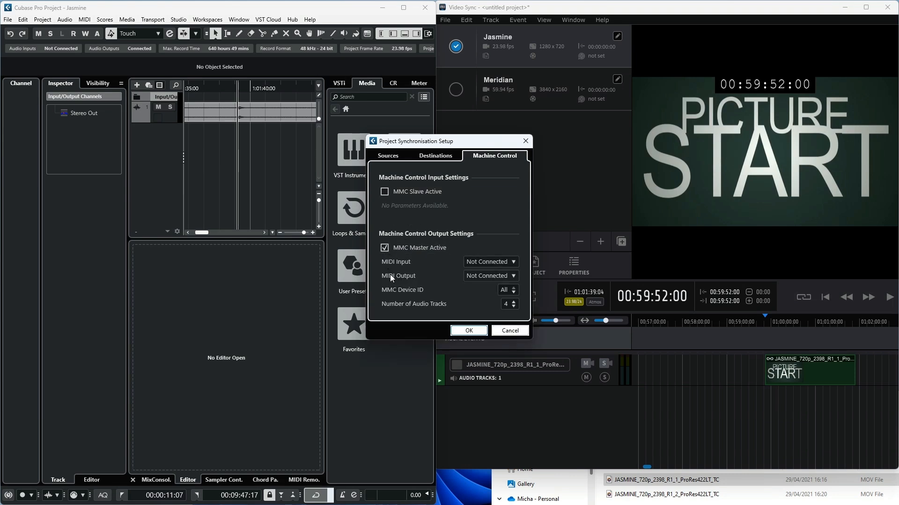
pyautogui.click(489, 276)
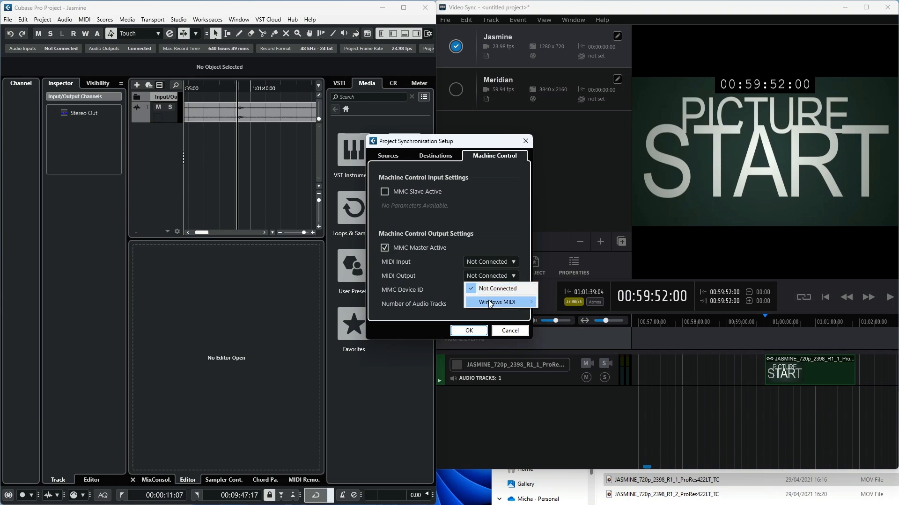
pyautogui.click(495, 302)
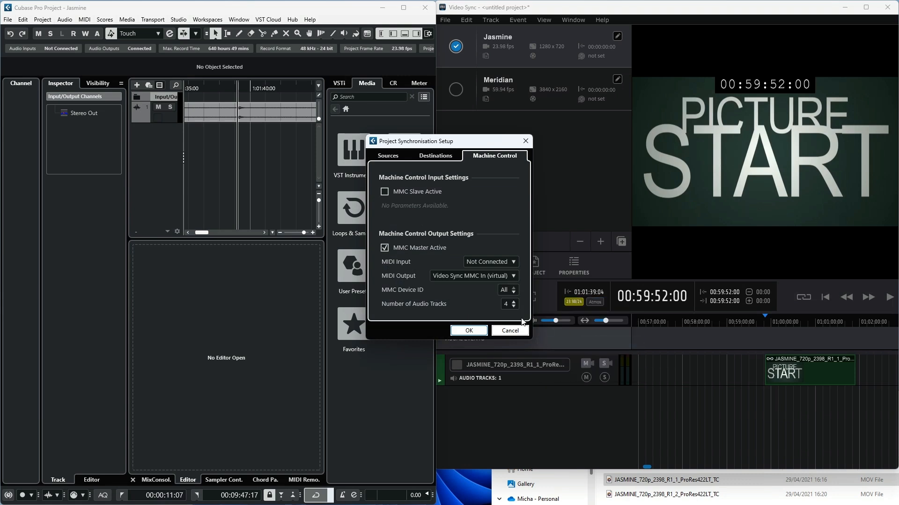
pyautogui.click(468, 330)
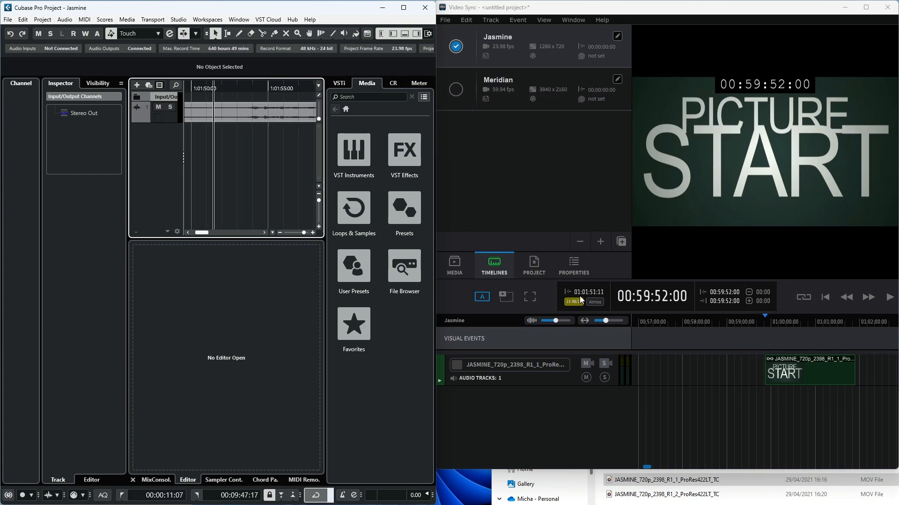
pyautogui.moveTo(777, 308)
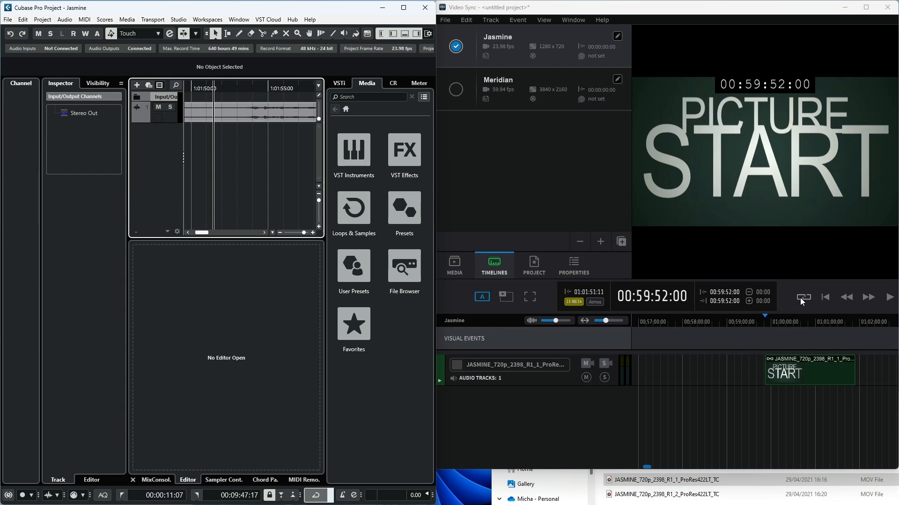
pyautogui.moveTo(803, 303)
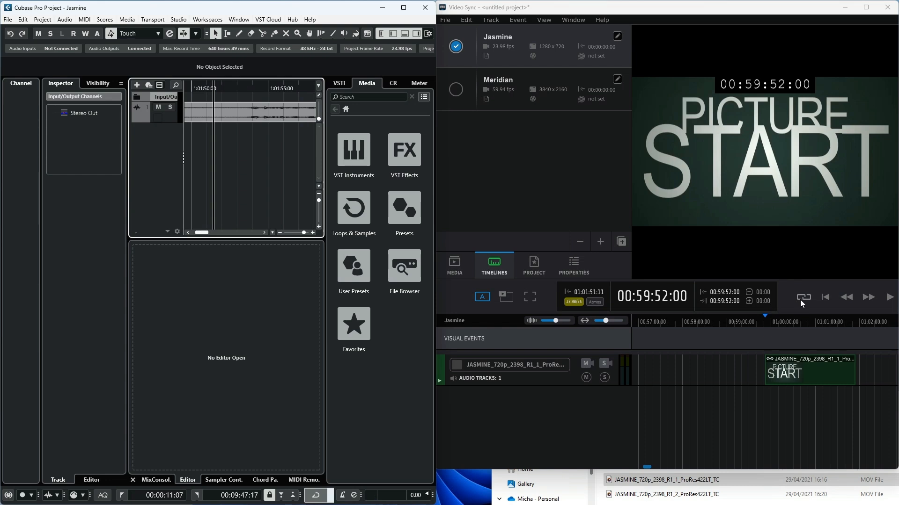
pyautogui.moveTo(803, 298)
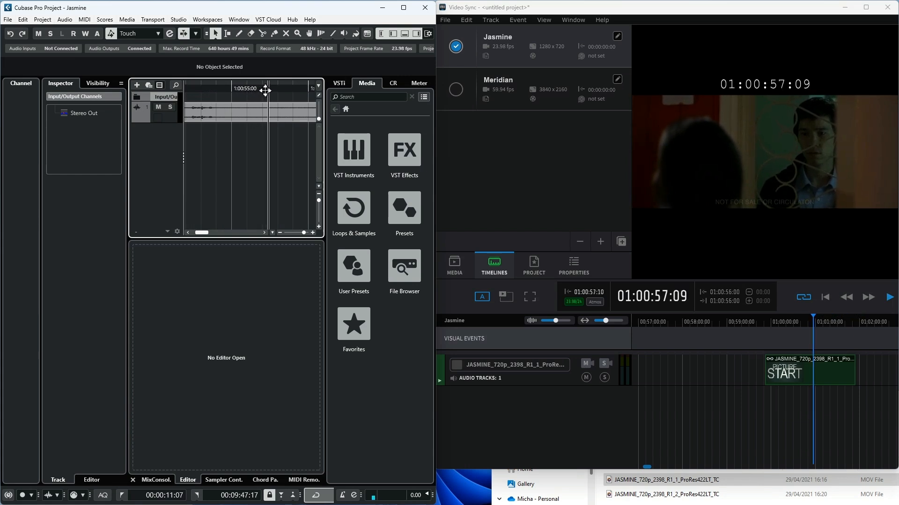
# Select the Meridian project in Video Sync, parked at 01:00:00:00.
pyautogui.click(455, 90)
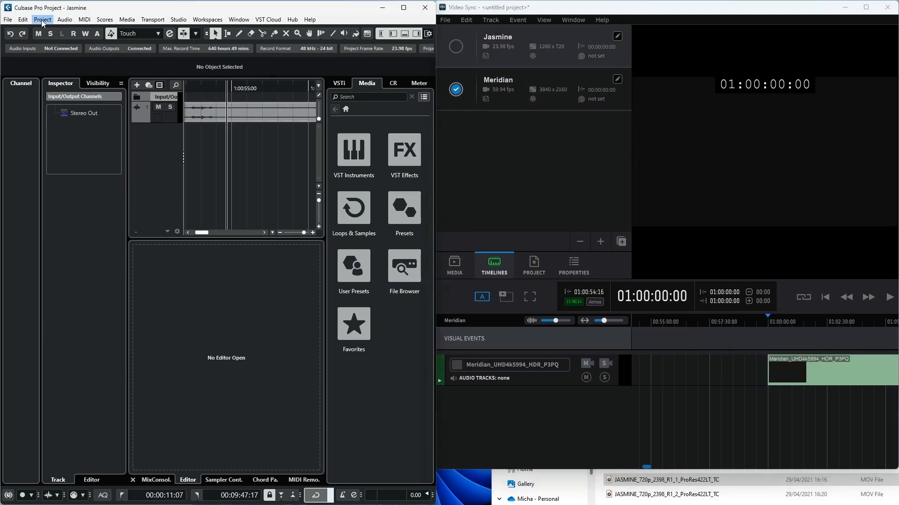
# Set the Cubase project frame rate to 29.97 fps and confirm.
pyautogui.click(42, 19)
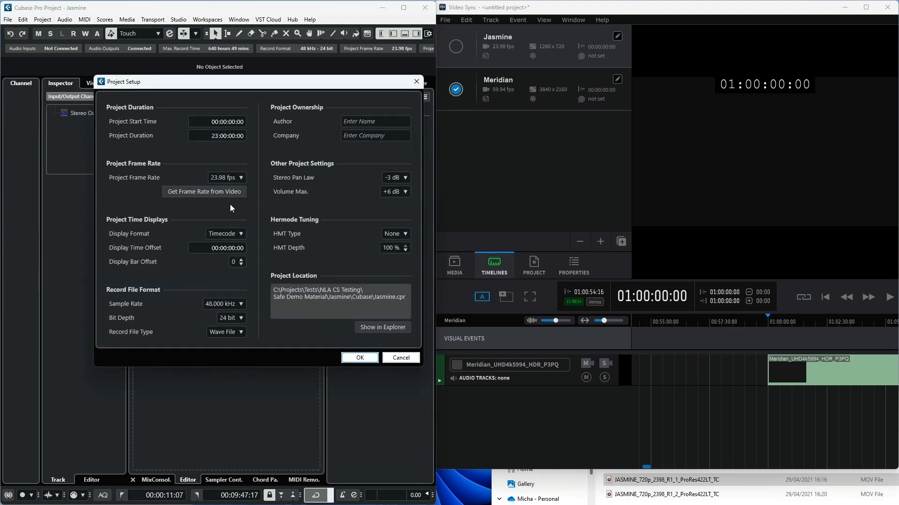
pyautogui.click(240, 177)
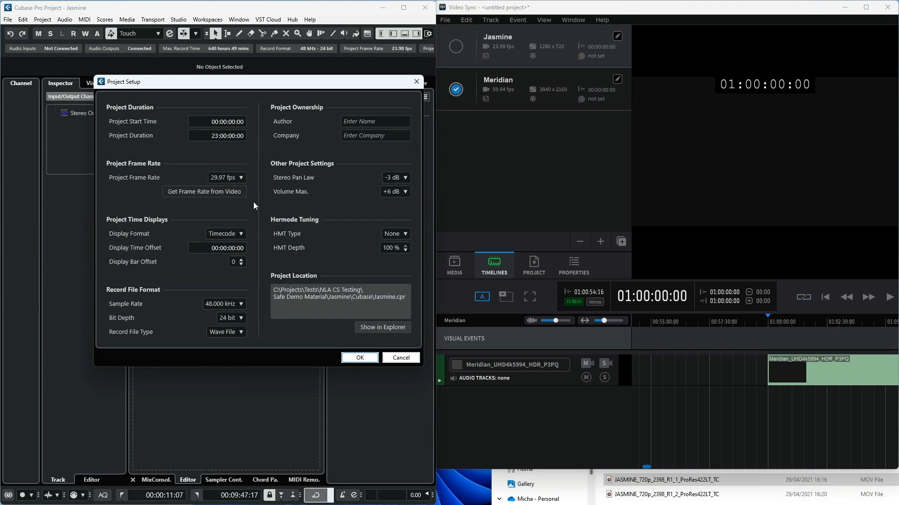
pyautogui.moveTo(340, 338)
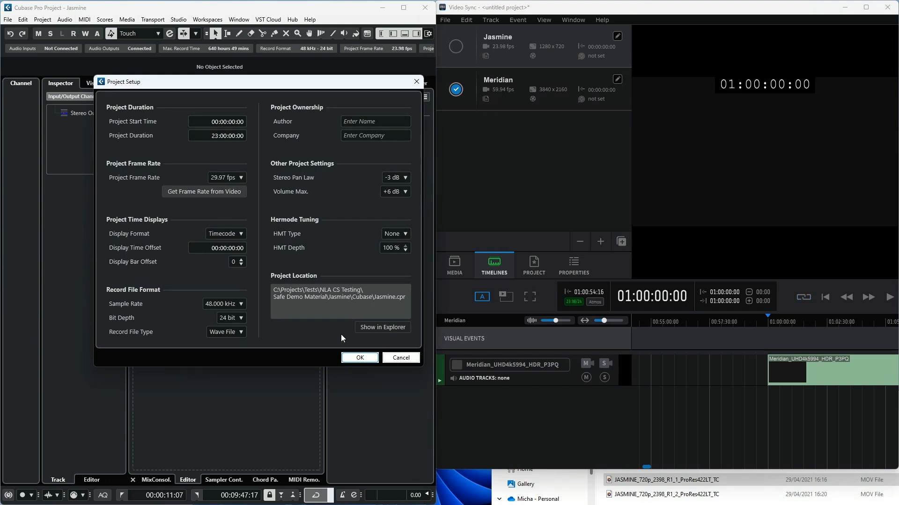
pyautogui.click(360, 357)
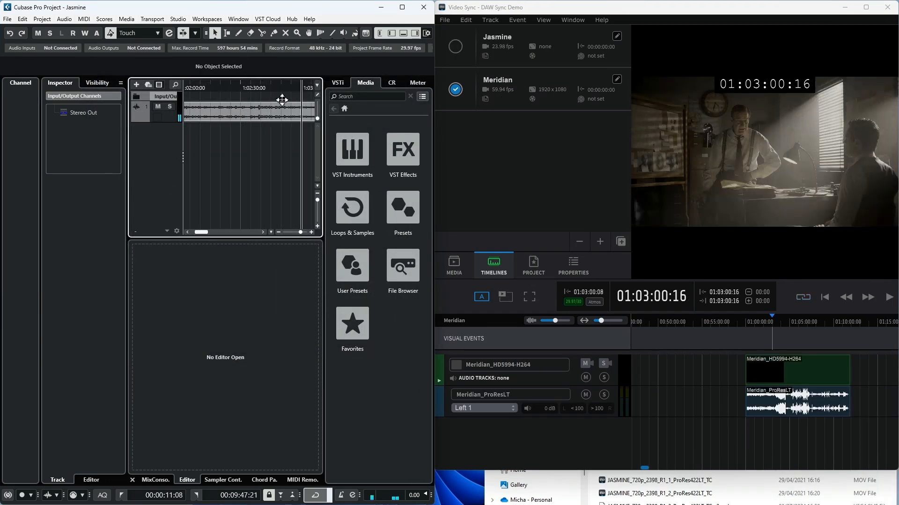